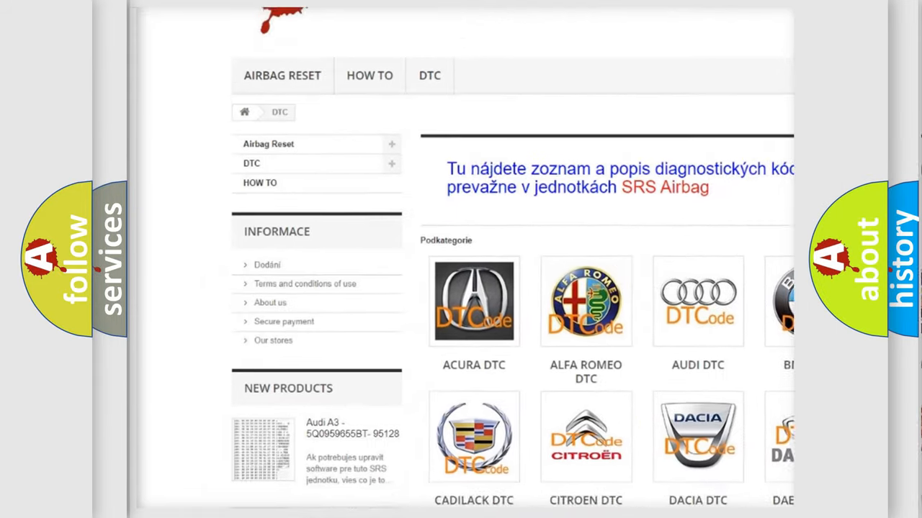
scroll(down, 3)
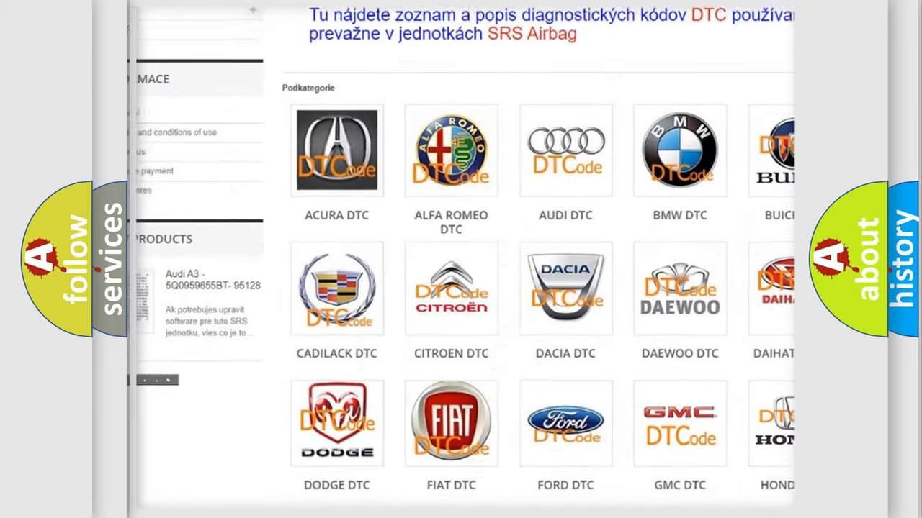
scroll(down, 3)
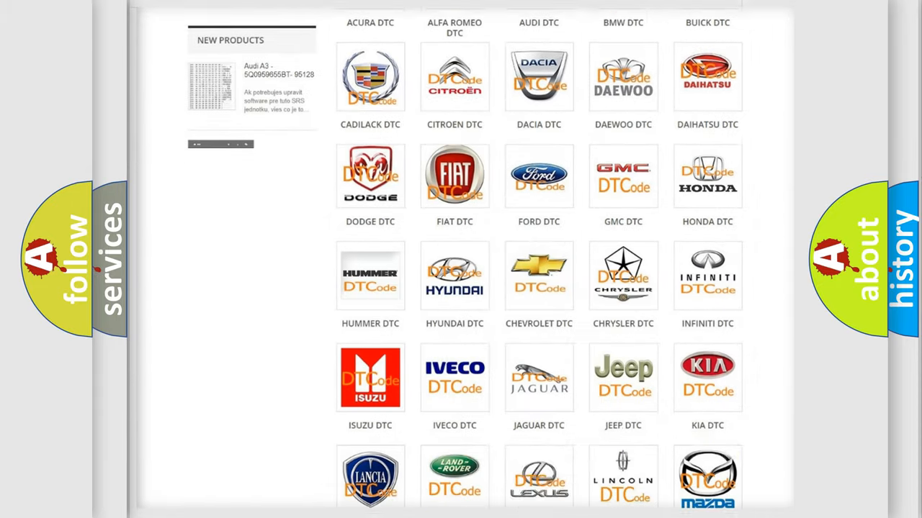
scroll(down, 3)
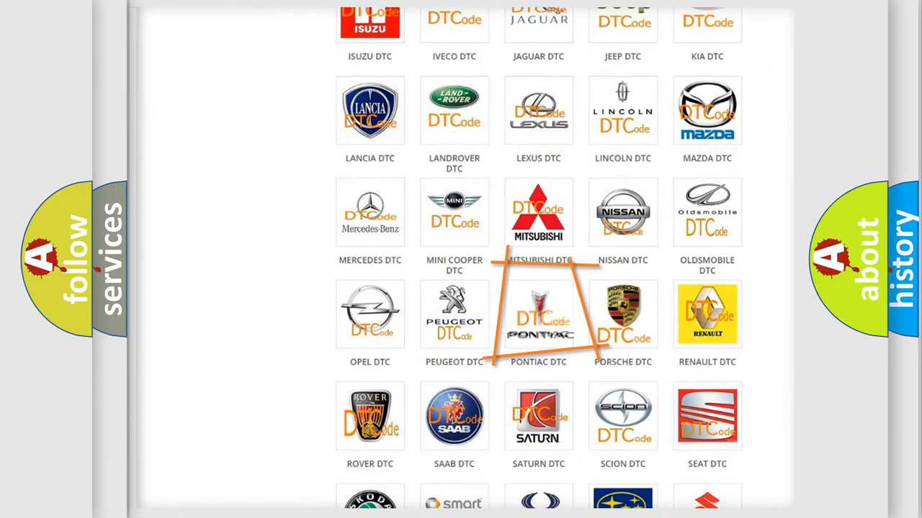
mouse_move(539, 314)
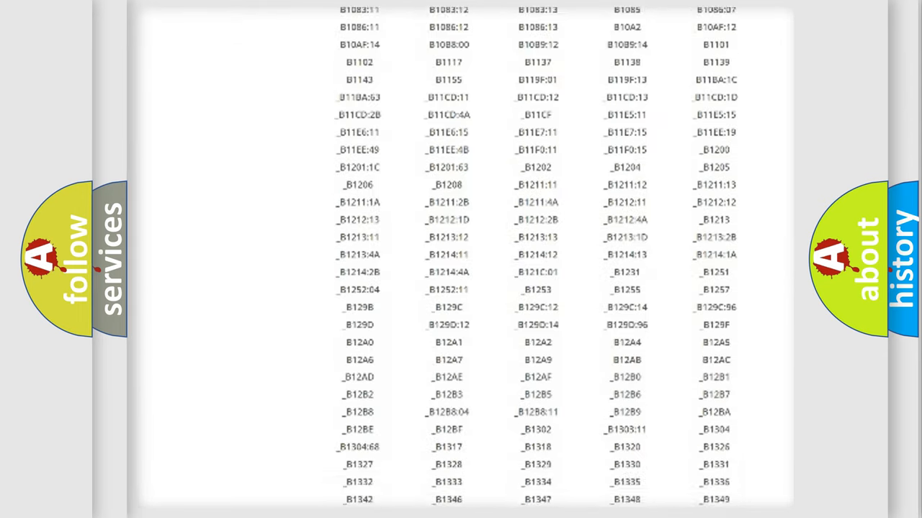
scroll(down, 3)
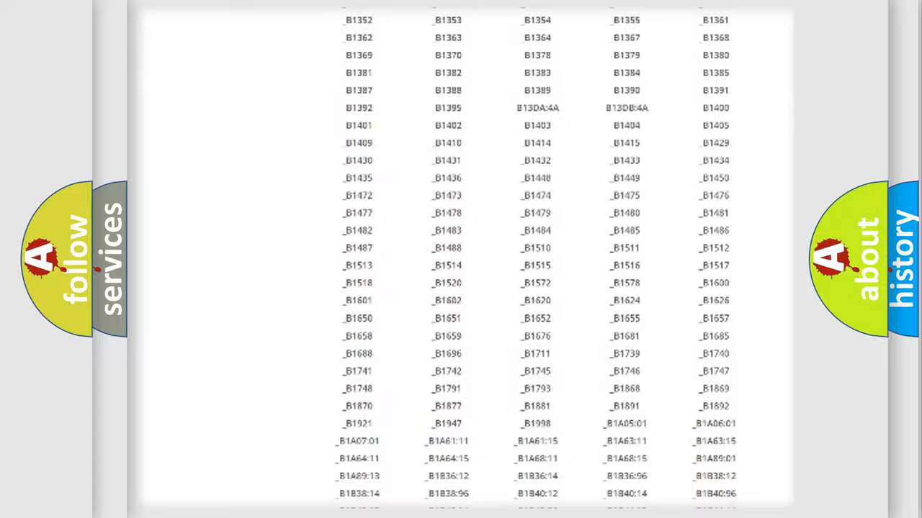